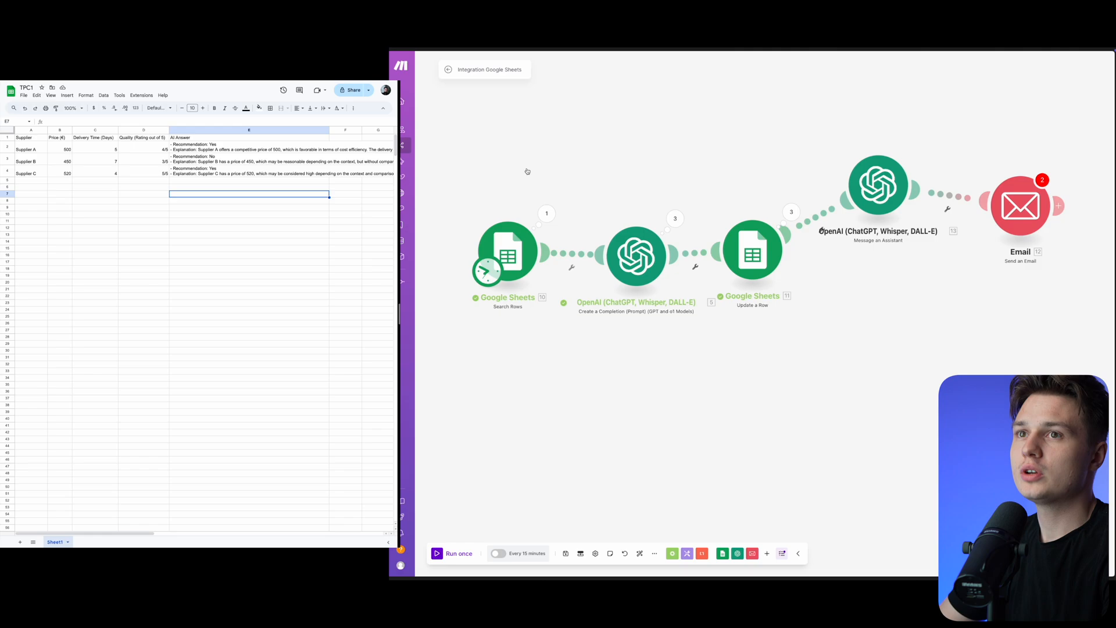
{"action": "mouse_move", "coordinate": [263, 217]}
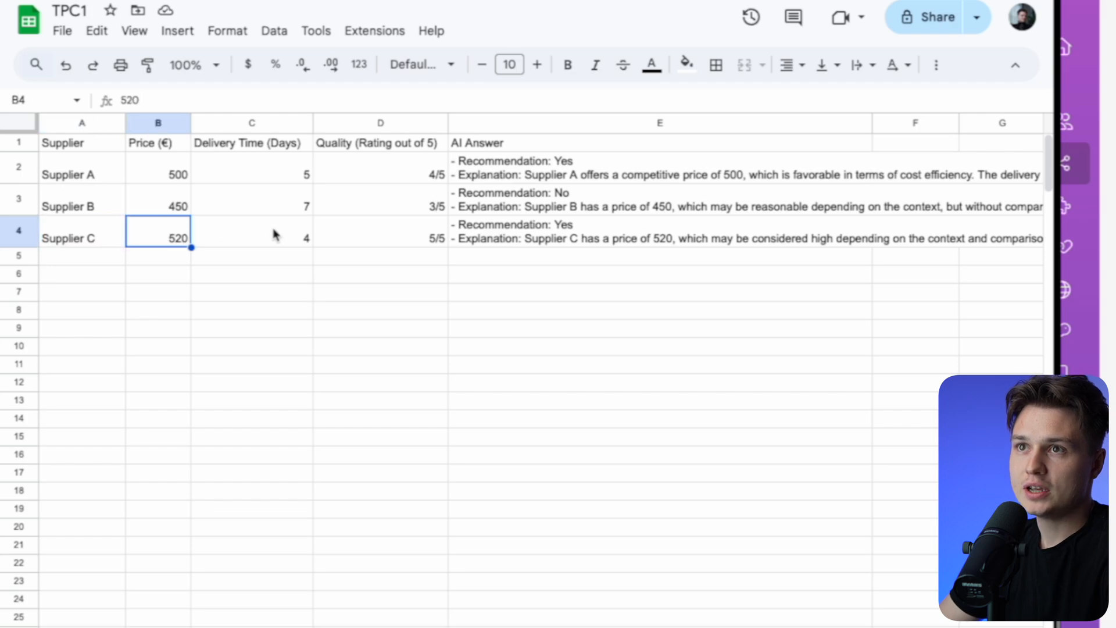
- Move the Email 'Send an Email' module up to sit level with 'Message an Assistant'
{"action": "left_click", "coordinate": [380, 237]}
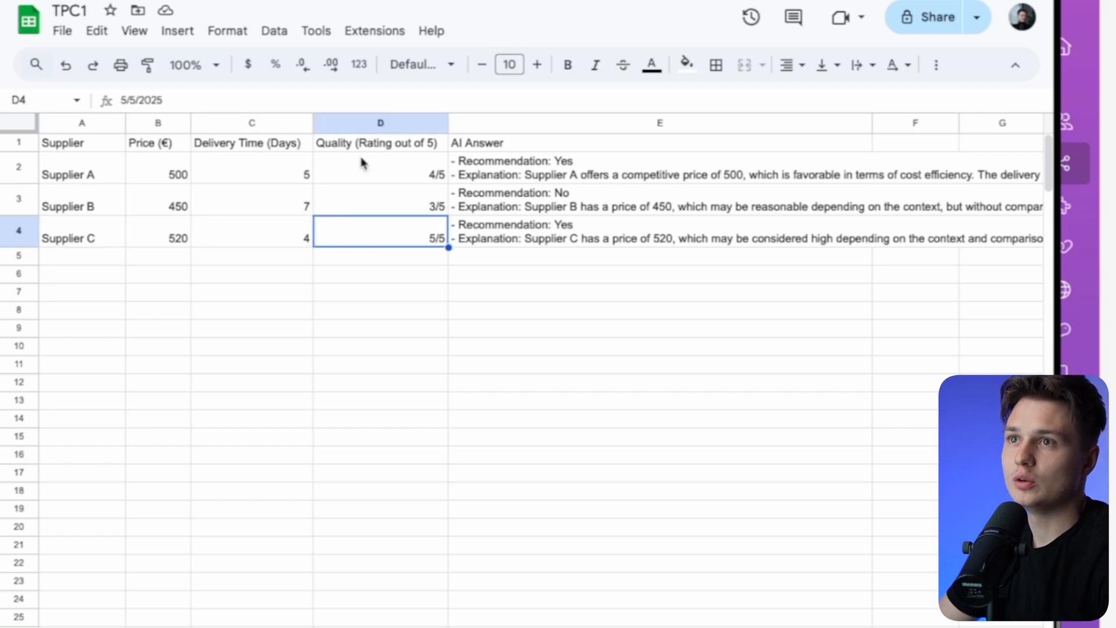
{"action": "left_click", "coordinate": [379, 174]}
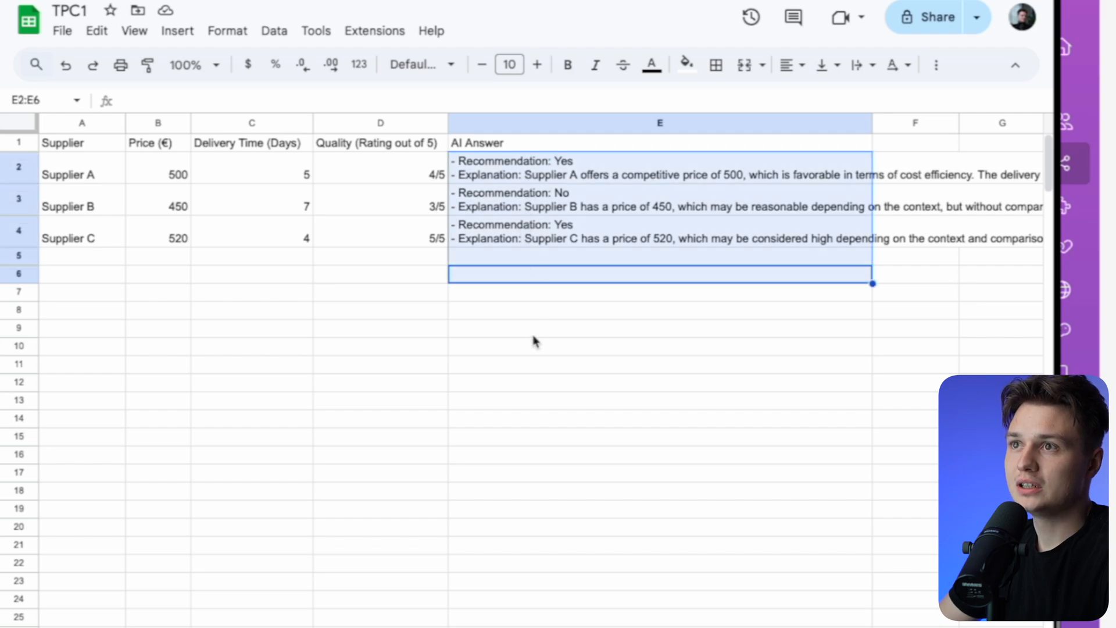
{"action": "left_click", "coordinate": [657, 174]}
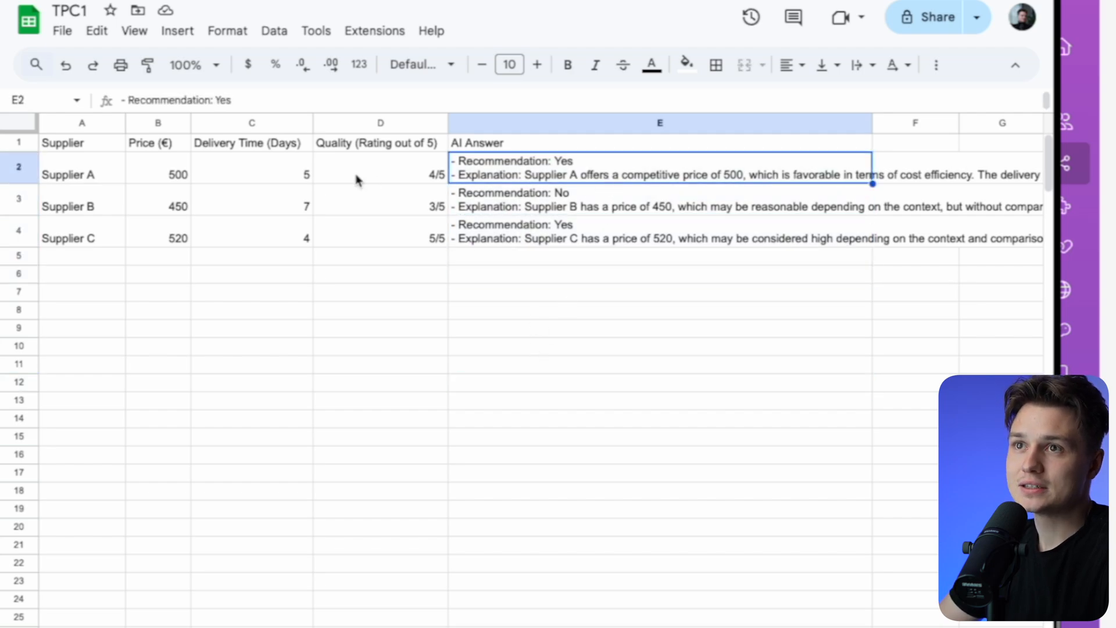
{"action": "mouse_move", "coordinate": [553, 244]}
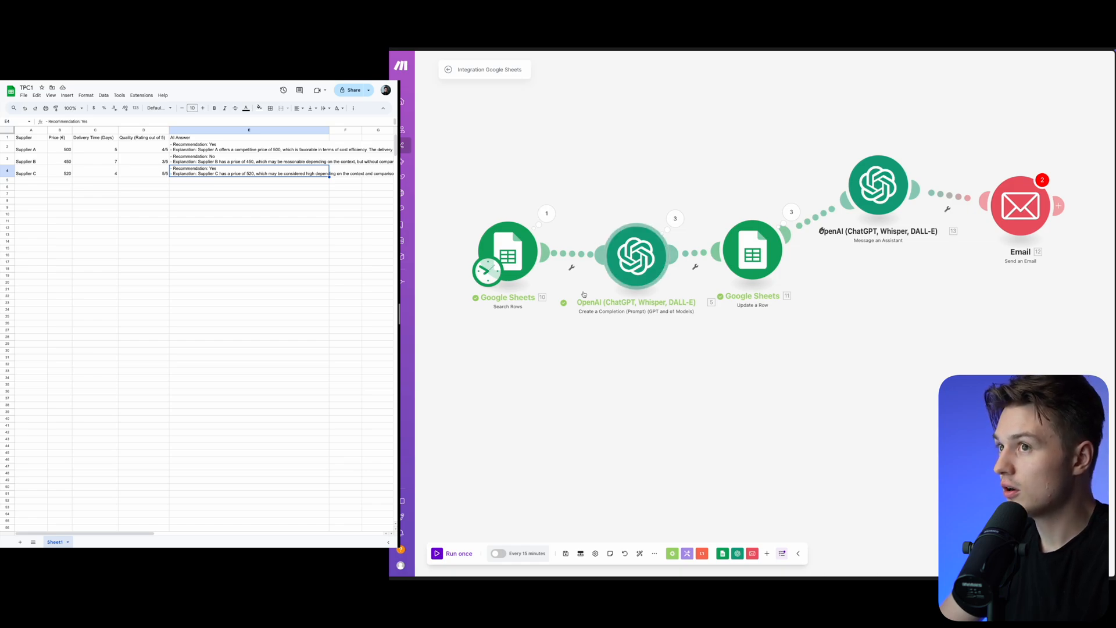
{"action": "left_click", "coordinate": [248, 150]}
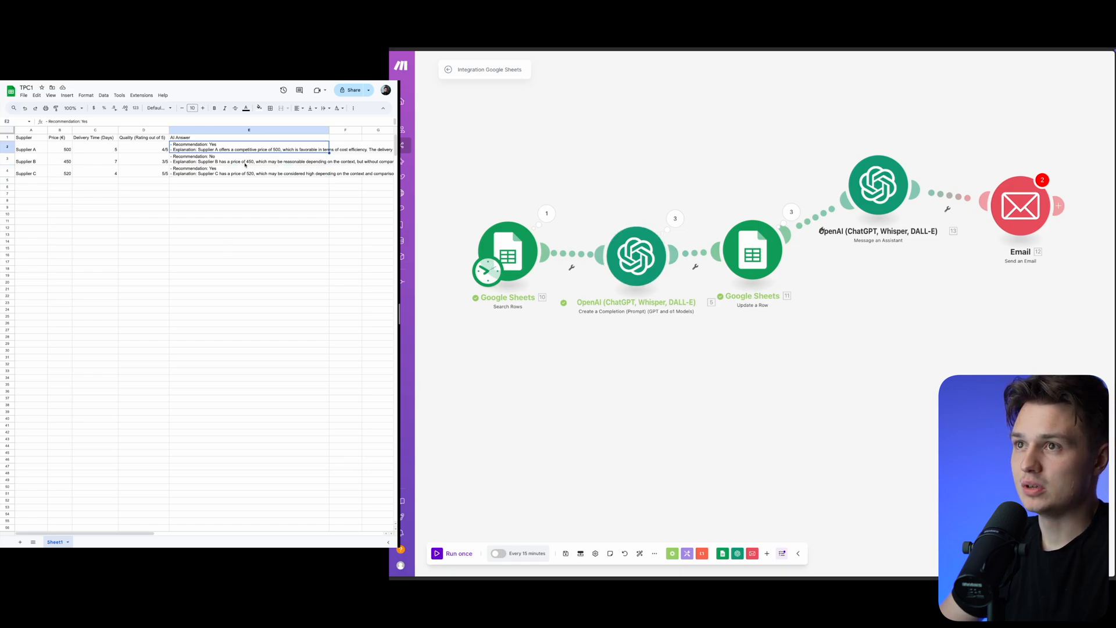
{"action": "left_click", "coordinate": [249, 173]}
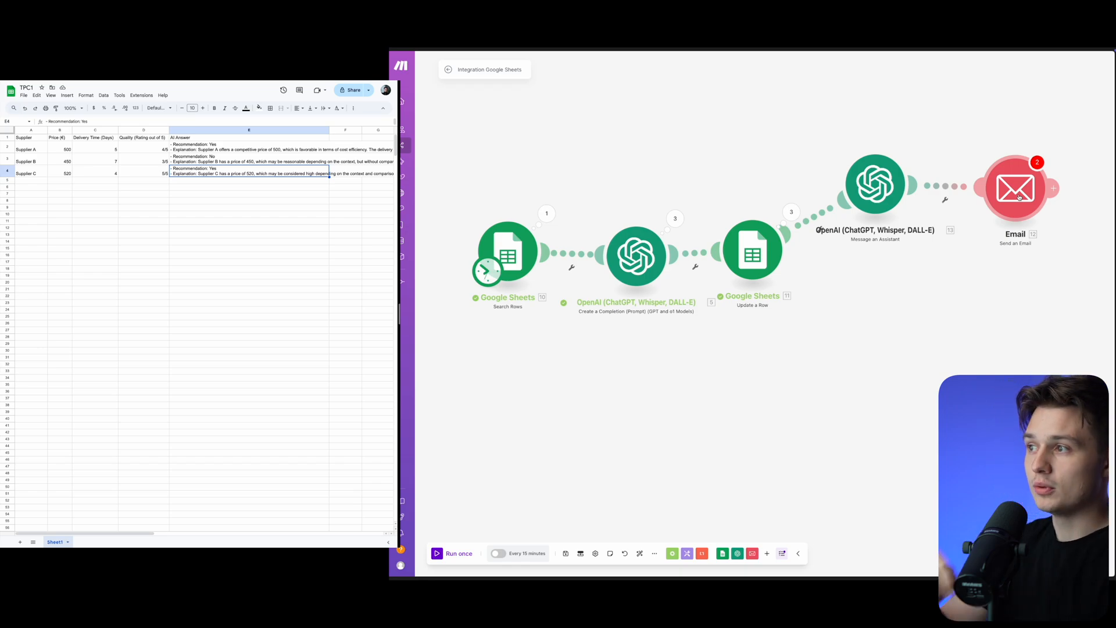
{"action": "mouse_move", "coordinate": [945, 302]}
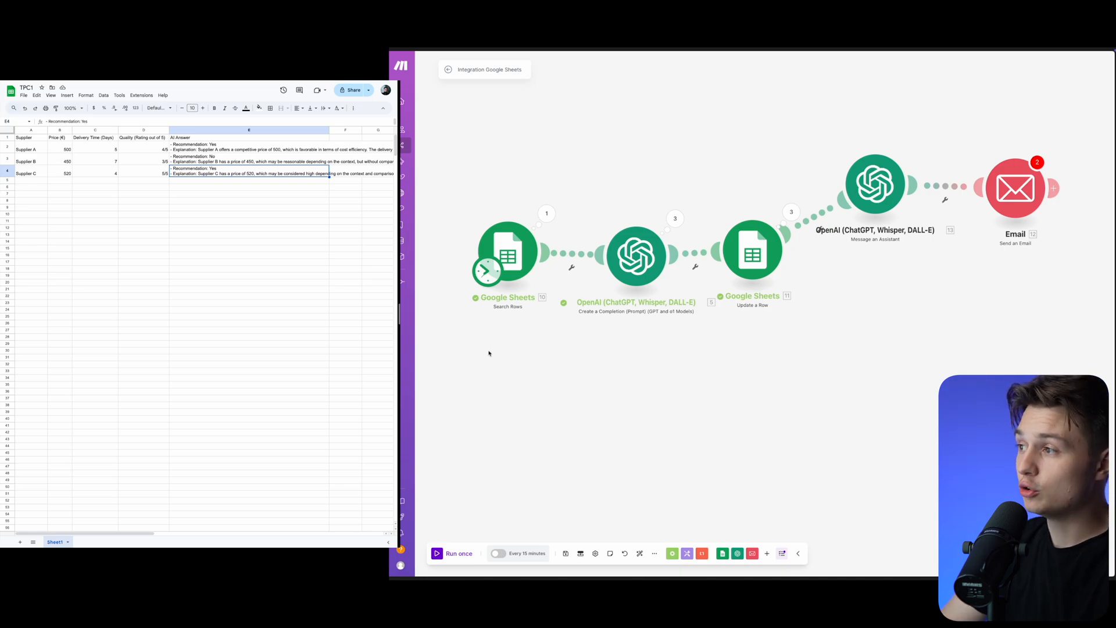
{"action": "mouse_move", "coordinate": [592, 229]}
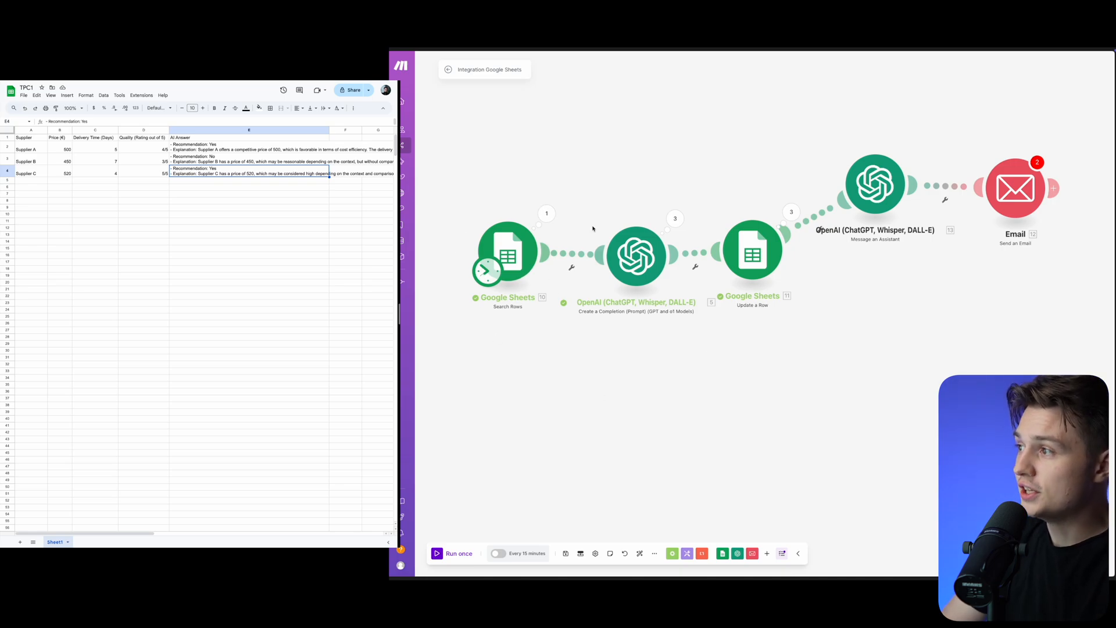
{"action": "mouse_move", "coordinate": [634, 321]}
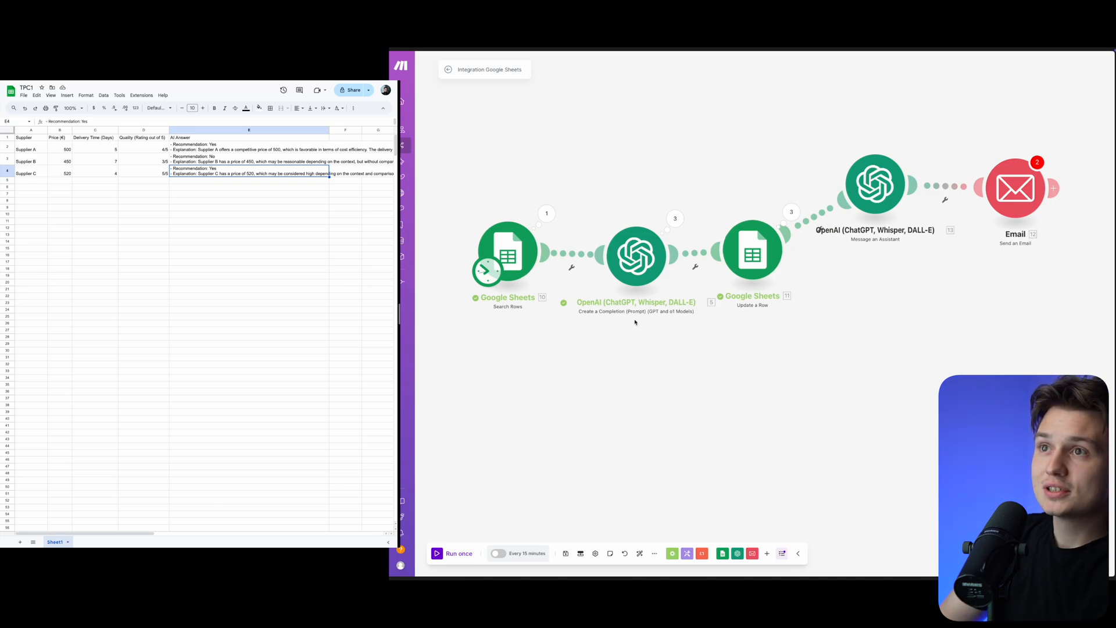